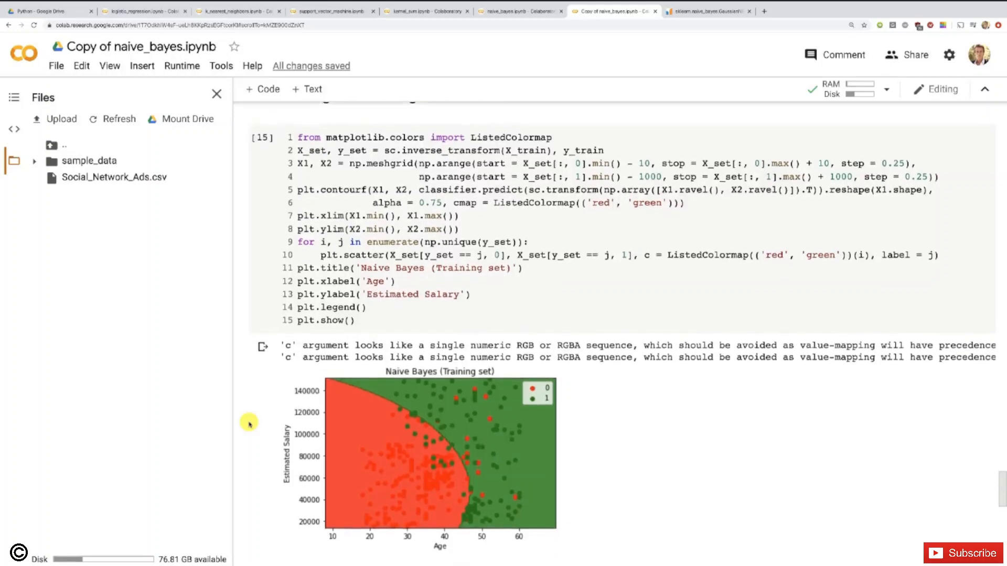
scroll("down", 3)
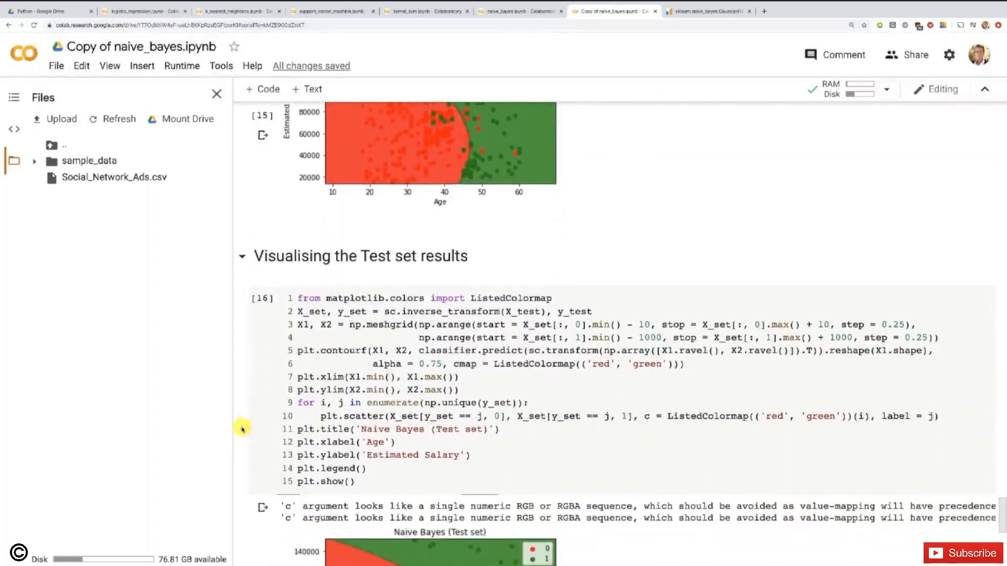
scroll("down", 3)
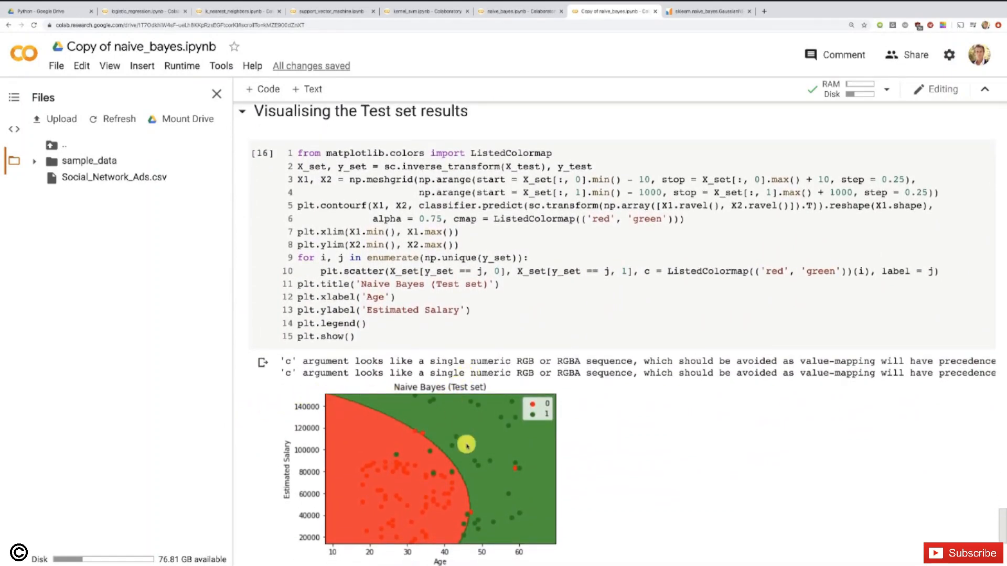
mouse_move(465, 467)
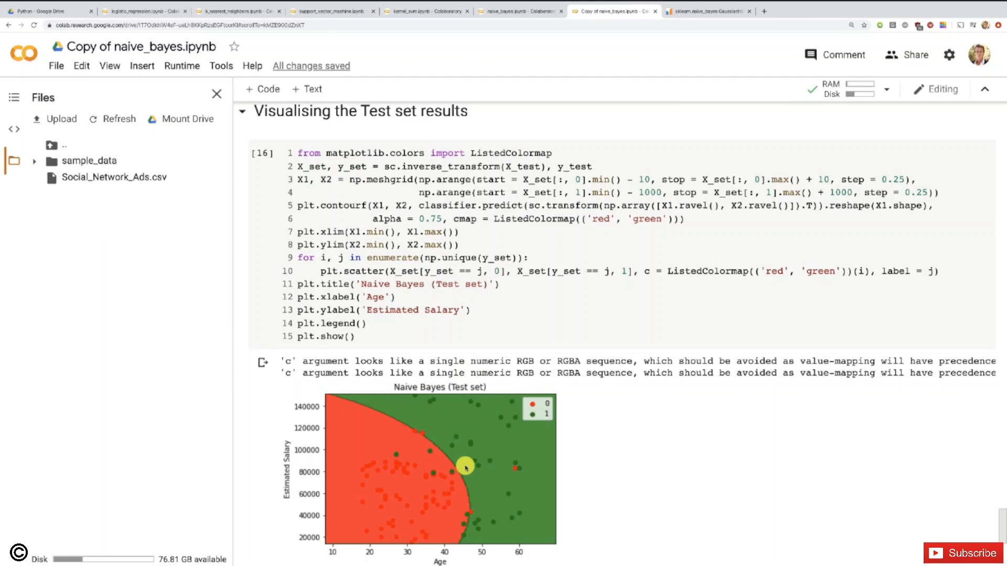
mouse_move(465, 543)
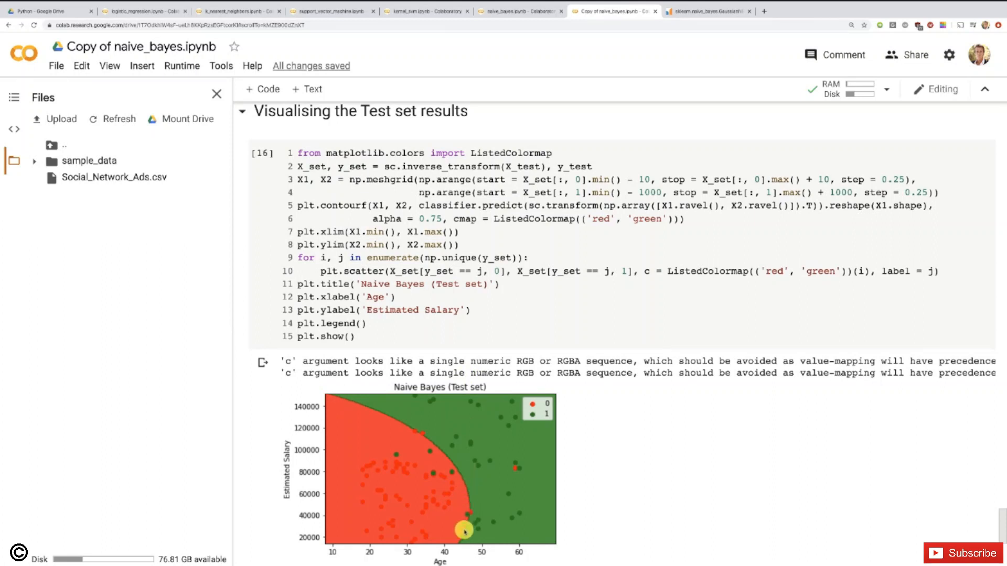
mouse_move(468, 544)
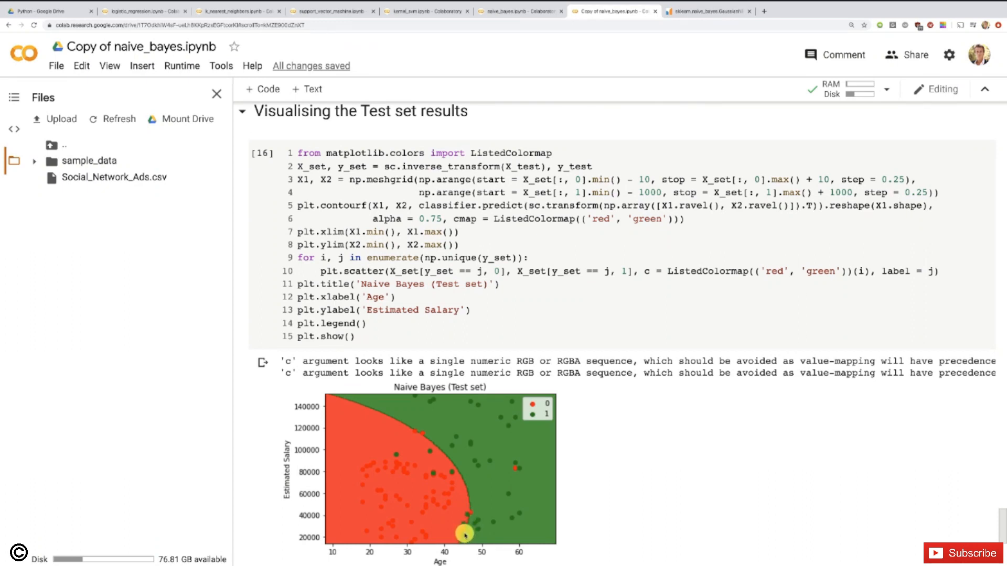
mouse_move(471, 530)
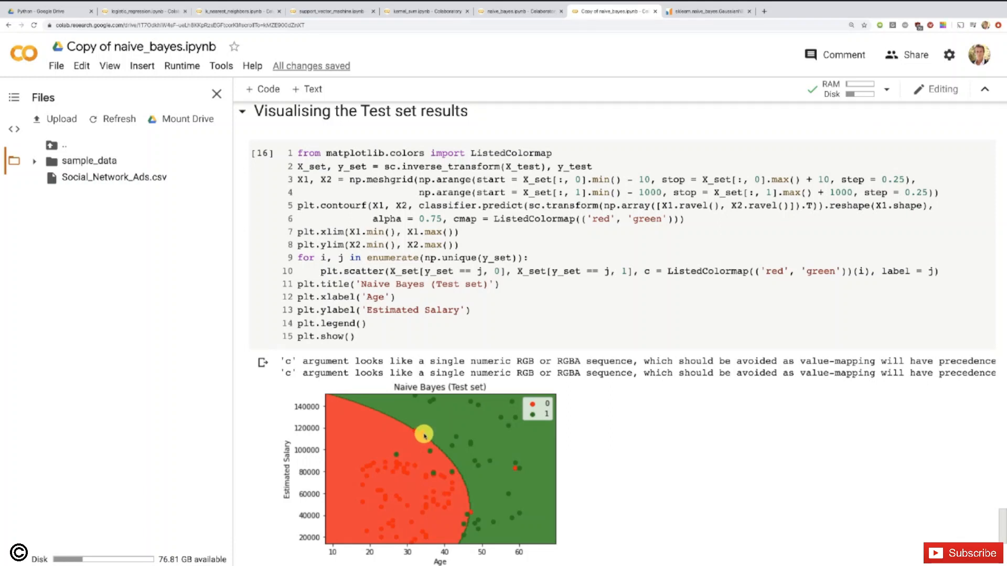
mouse_move(438, 438)
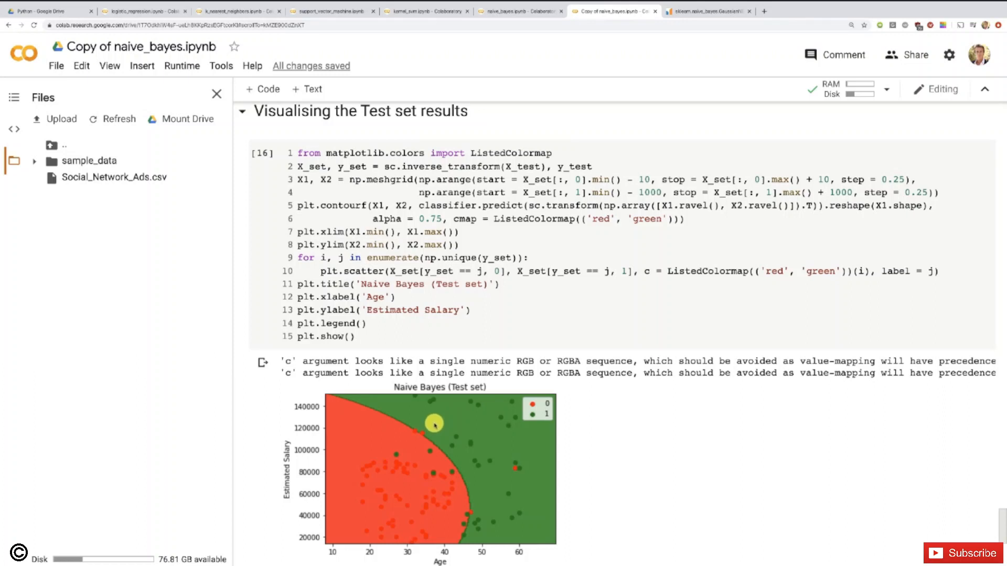
mouse_move(470, 543)
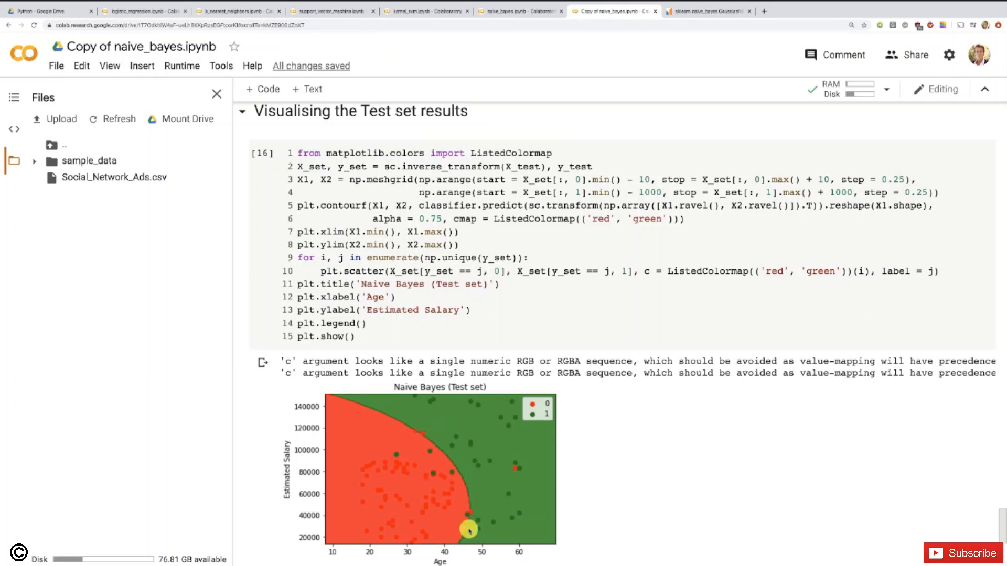